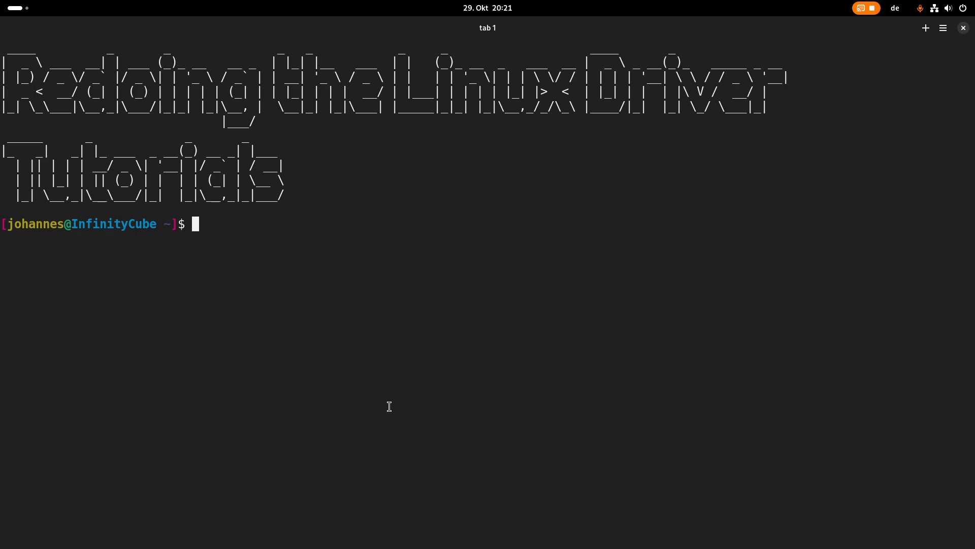
Show the 'Let's Code a Linux Driver Legacy' YouTube playlist with its single old intro video
key("Super")
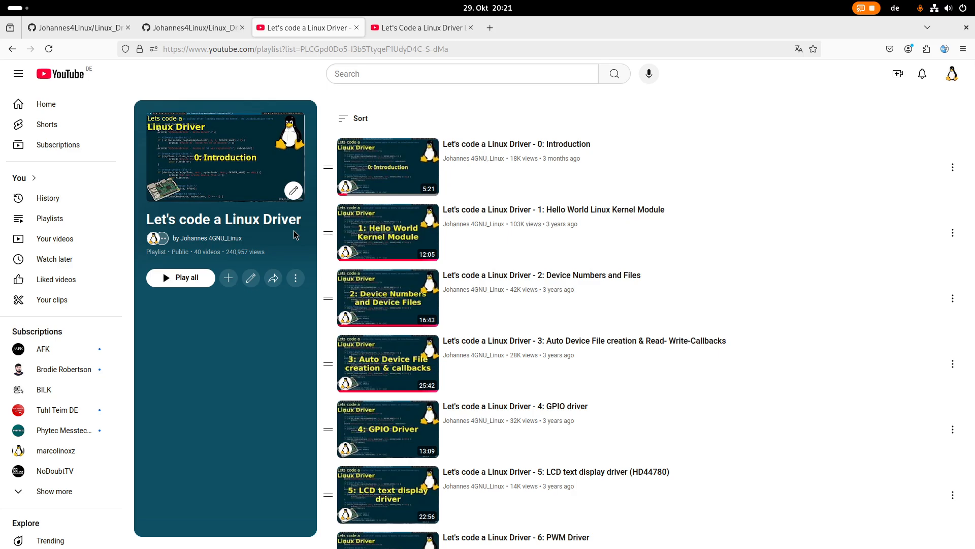
mouse_move(750, 222)
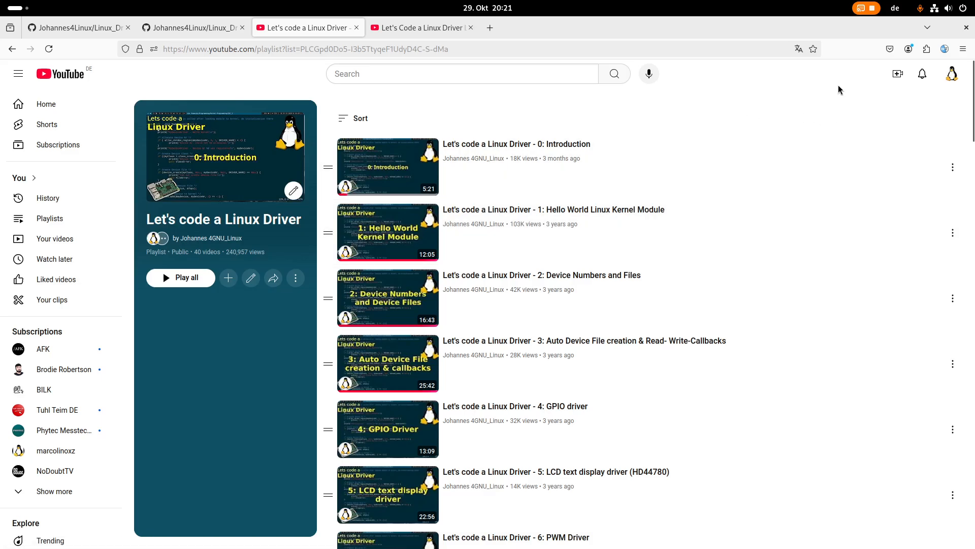
mouse_move(835, 104)
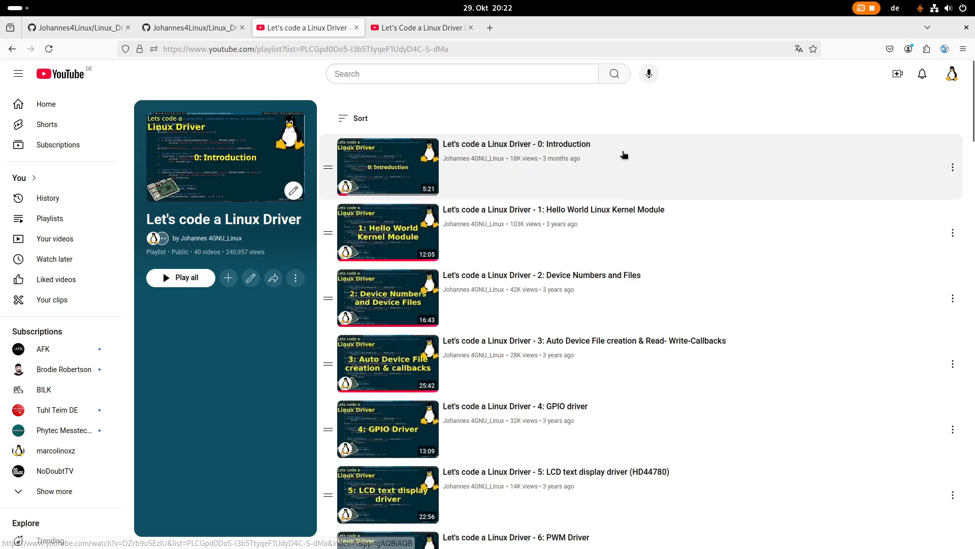
mouse_move(734, 121)
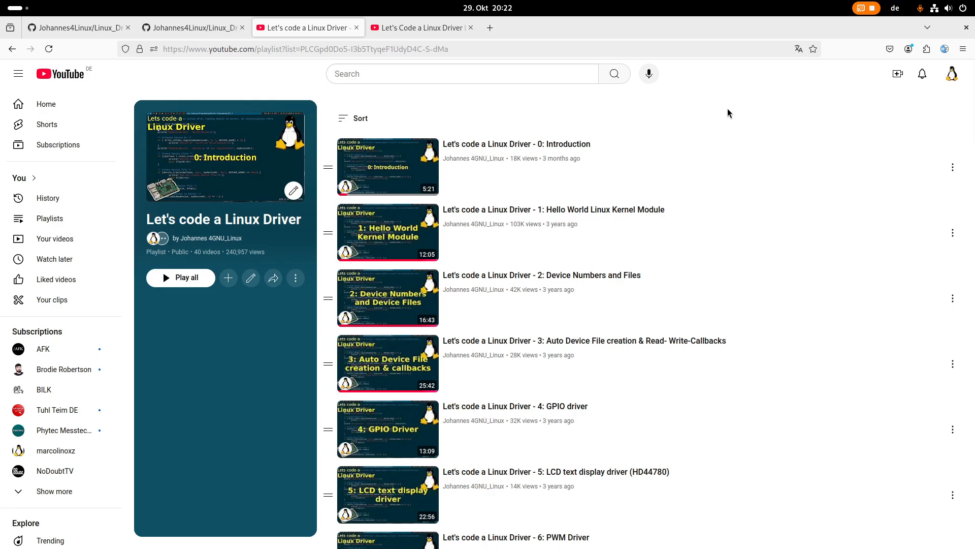
mouse_move(711, 185)
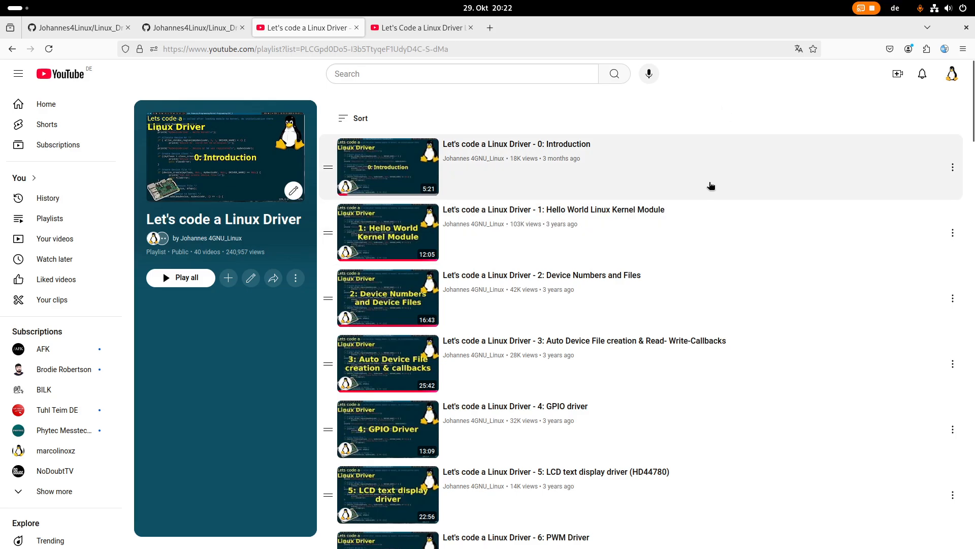
mouse_move(738, 136)
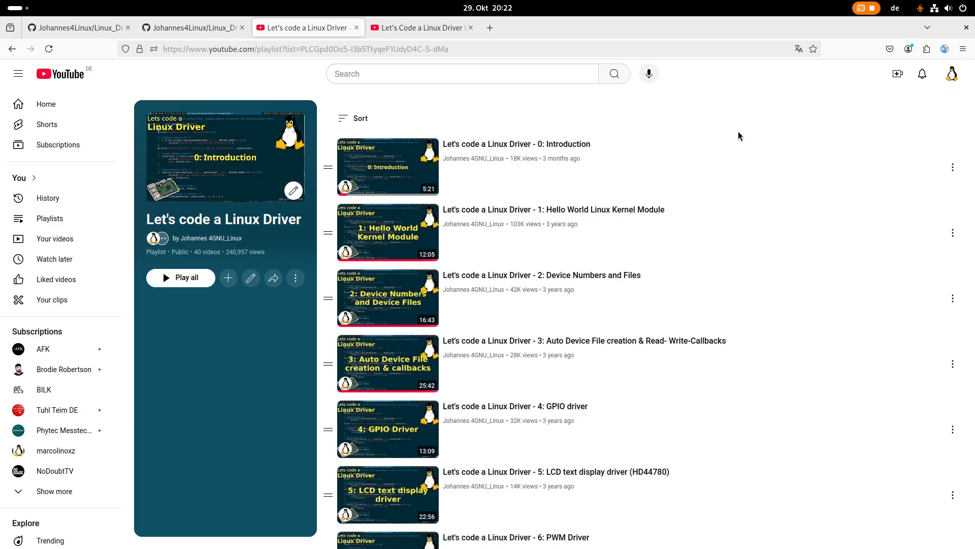
scroll("down", 3)
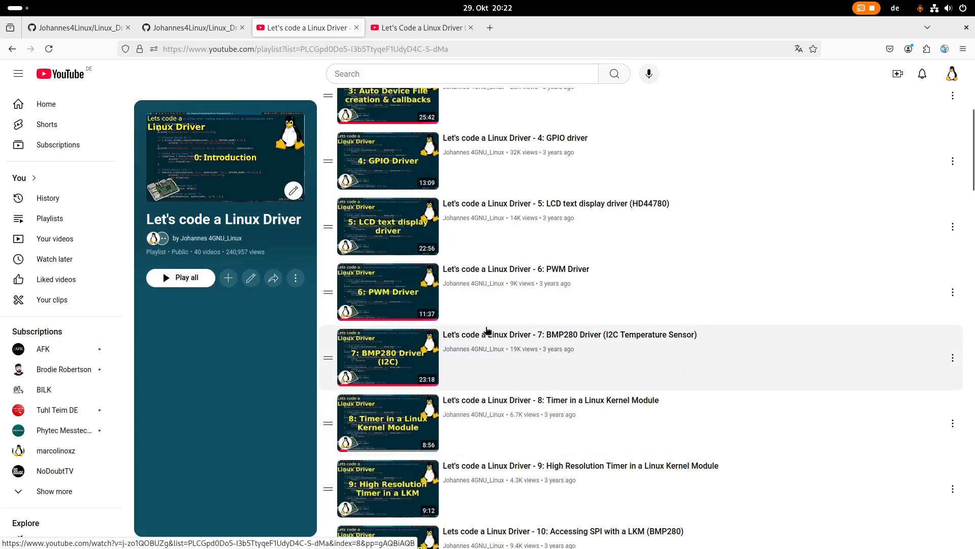
mouse_move(514, 344)
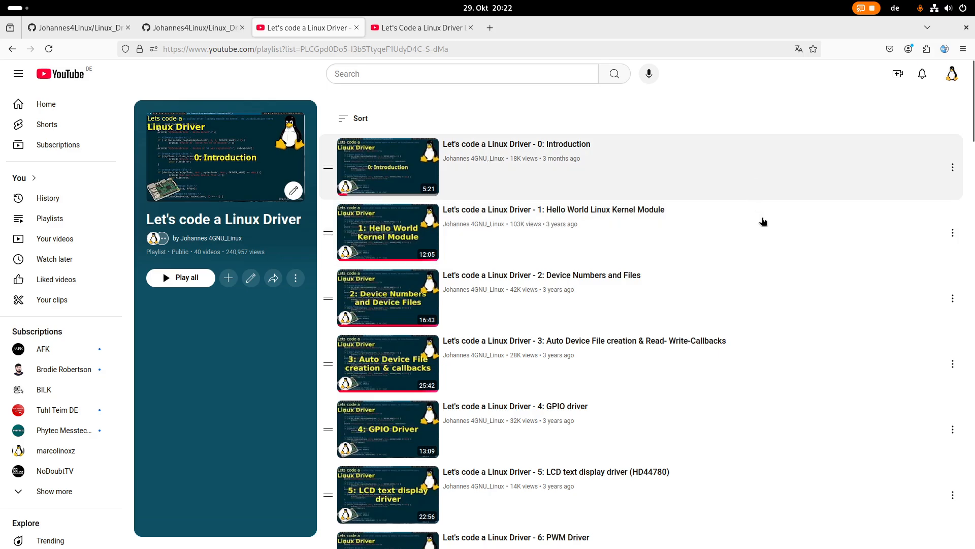
mouse_move(773, 196)
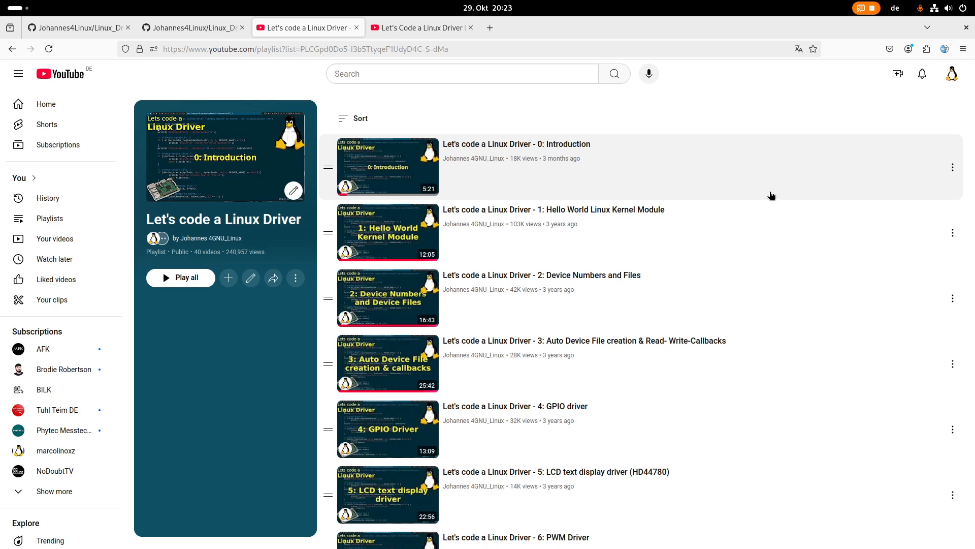
mouse_move(816, 108)
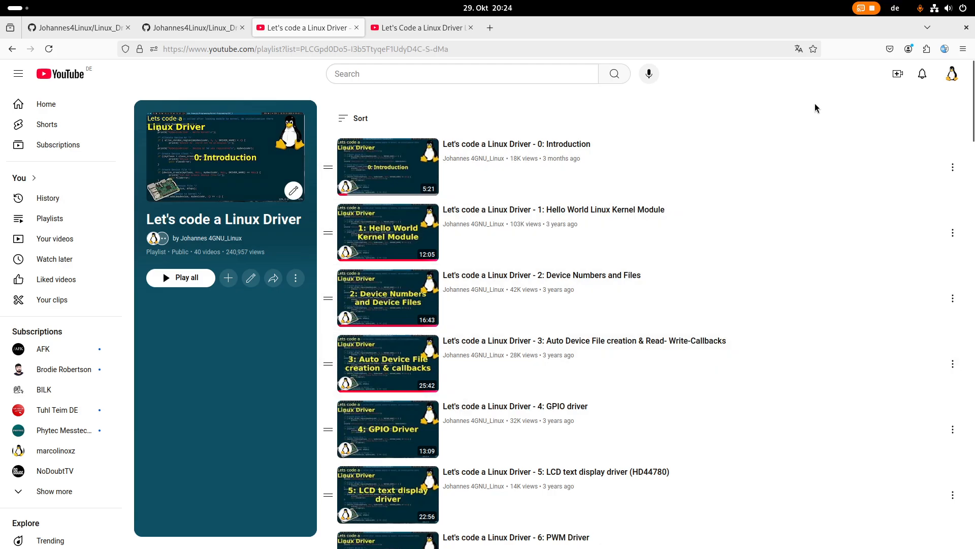
mouse_move(699, 250)
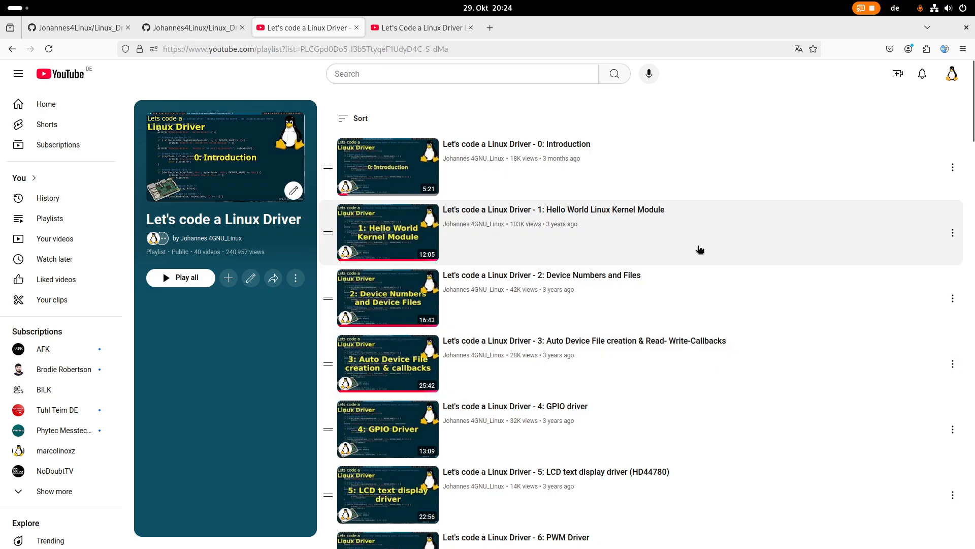
mouse_move(476, 150)
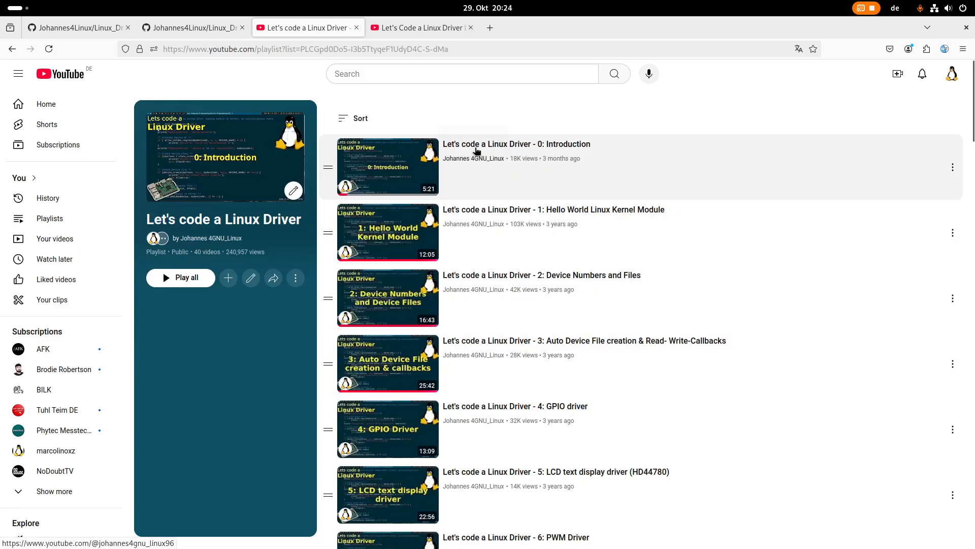
left_click(420, 28)
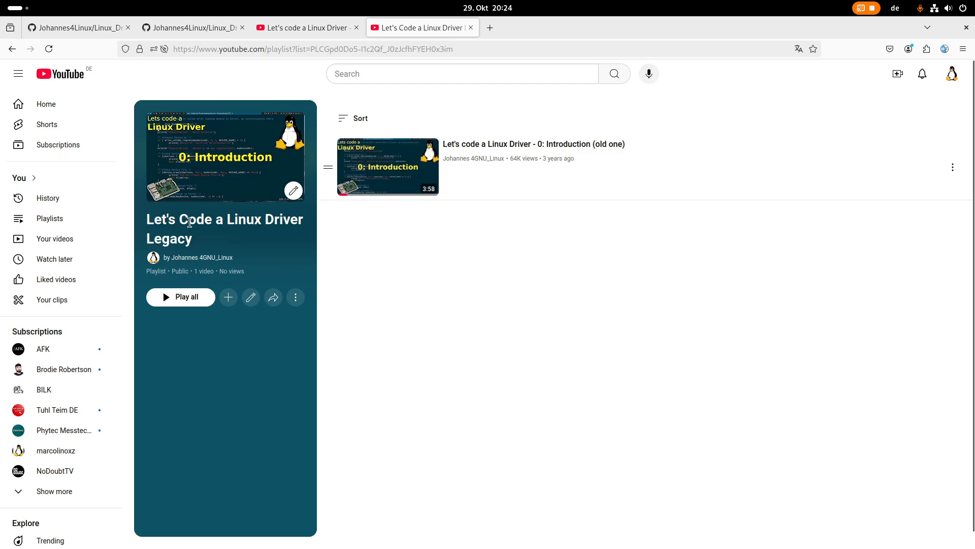
mouse_move(267, 267)
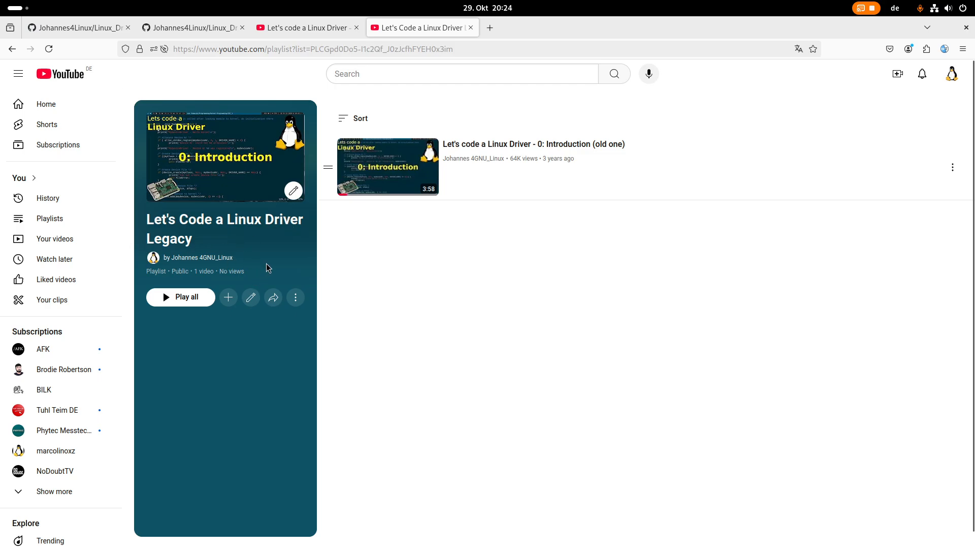
mouse_move(615, 306)
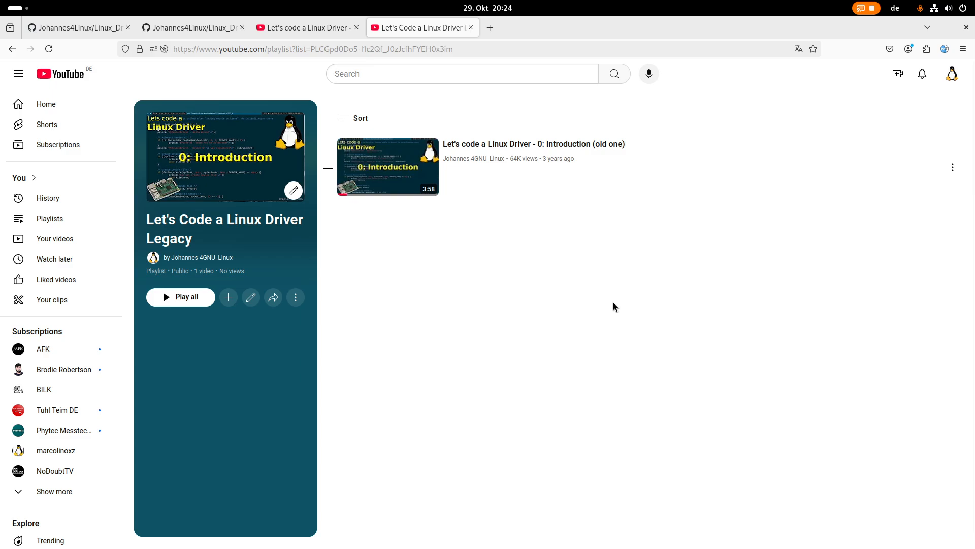
mouse_move(607, 301)
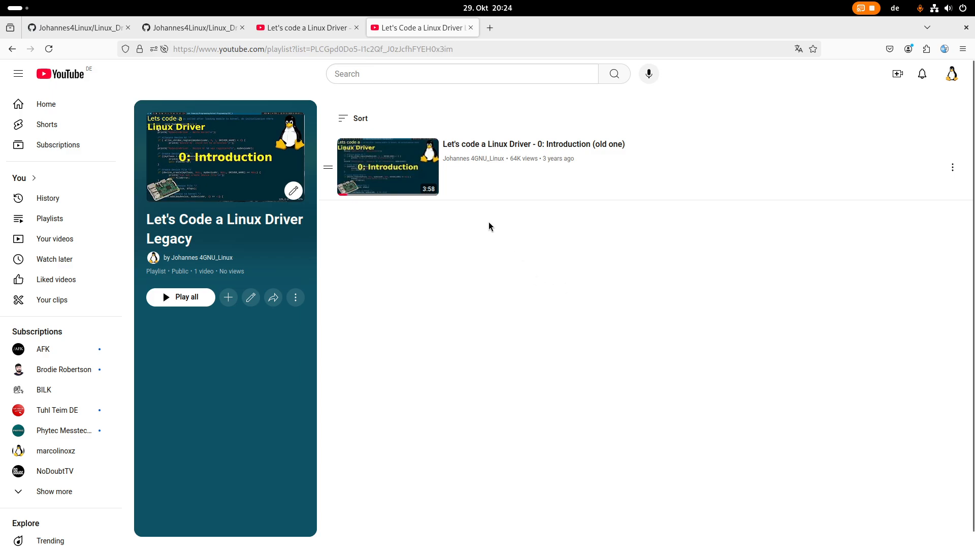
Show the Linux_Driver_Tutorial_legacy GitHub repo and skim its numbered example folders from 01_simple_LKM
left_click(74, 27)
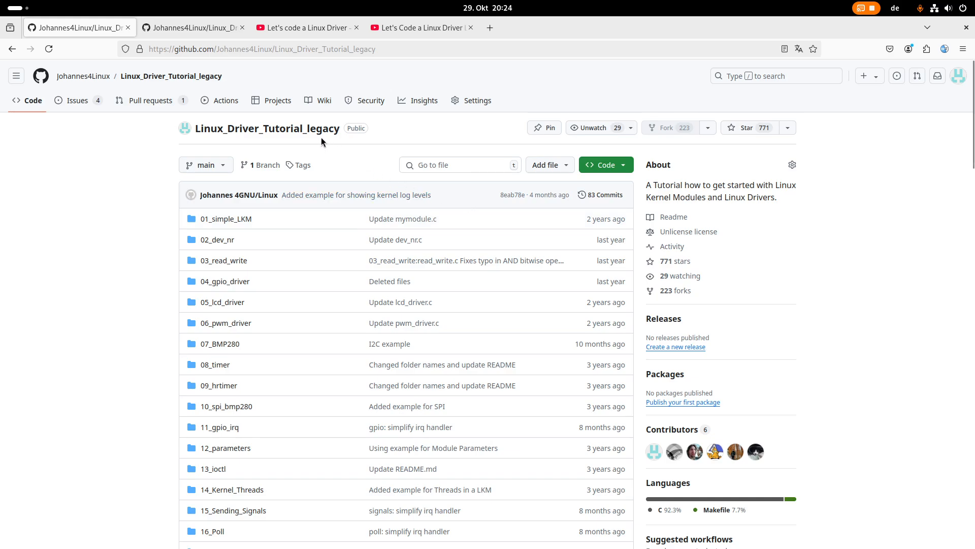
mouse_move(441, 155)
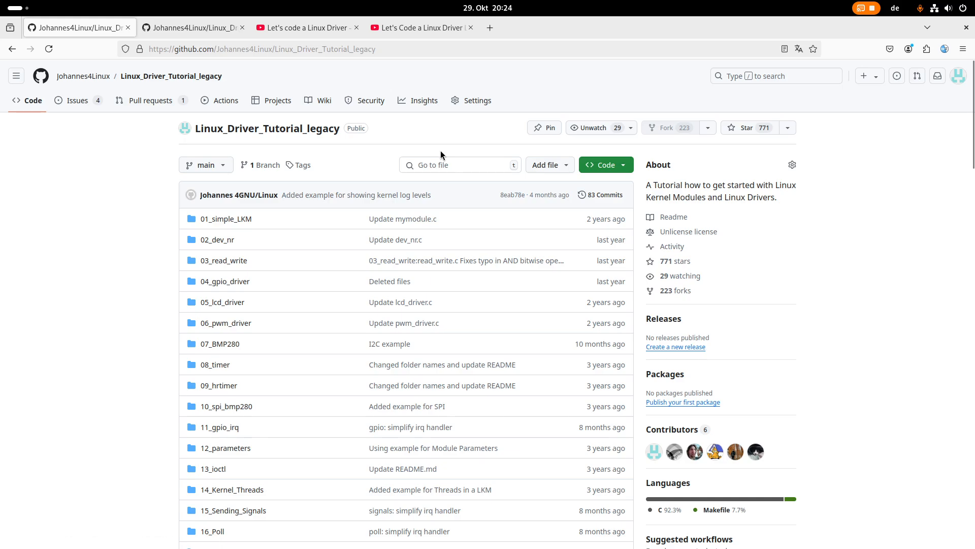
scroll("down", 3)
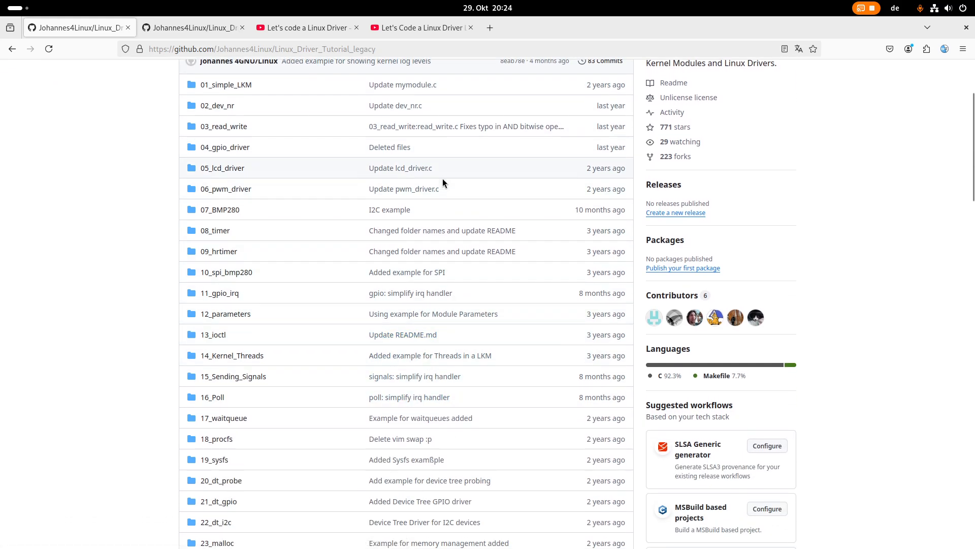
scroll("down", 3)
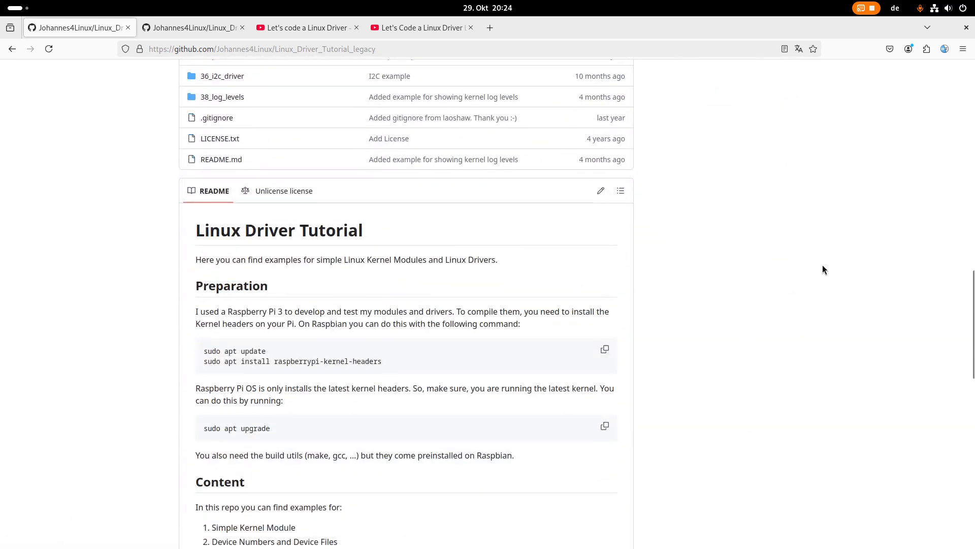
scroll("up", 3)
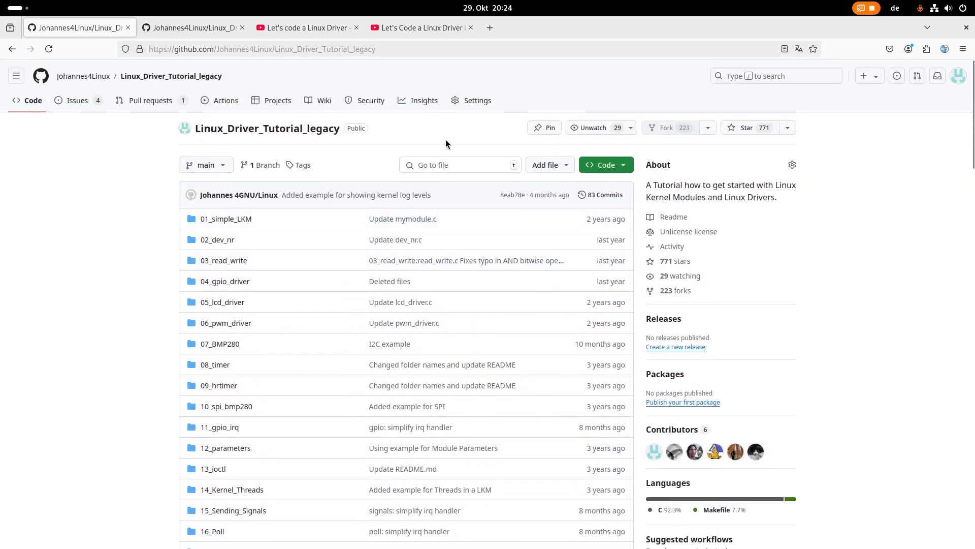
mouse_move(206, 68)
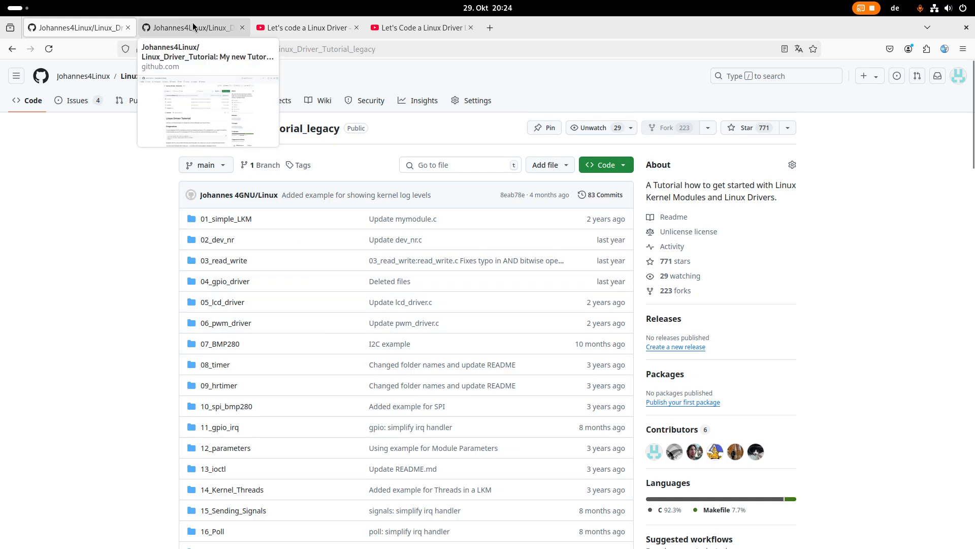
Show the new Linux_Driver_Tutorial GitHub repo with its 01_hello folder, license and README
left_click(193, 28)
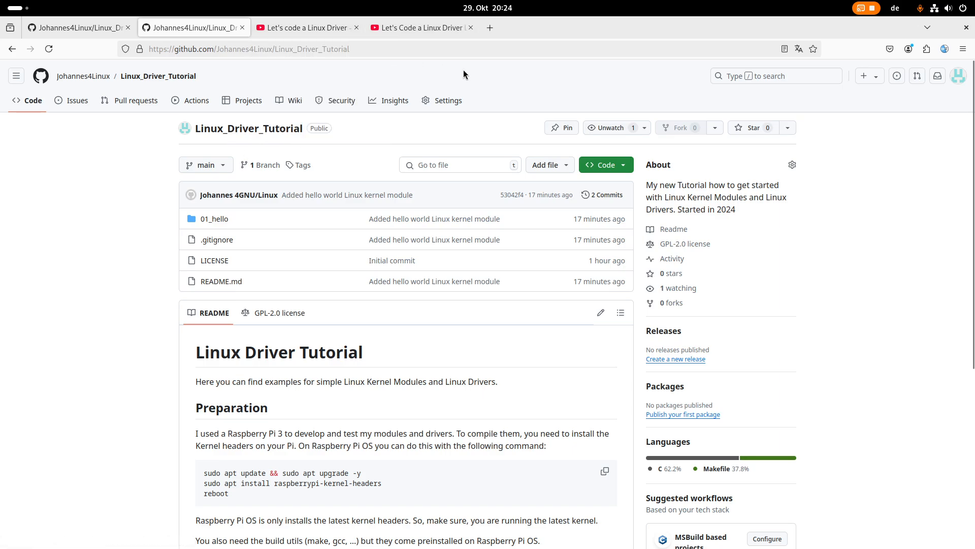
mouse_move(528, 113)
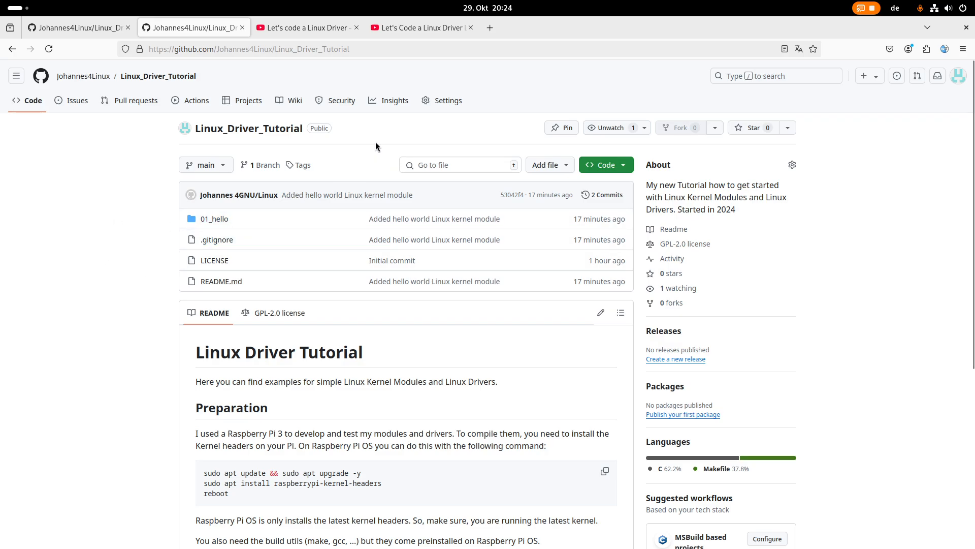
mouse_move(129, 239)
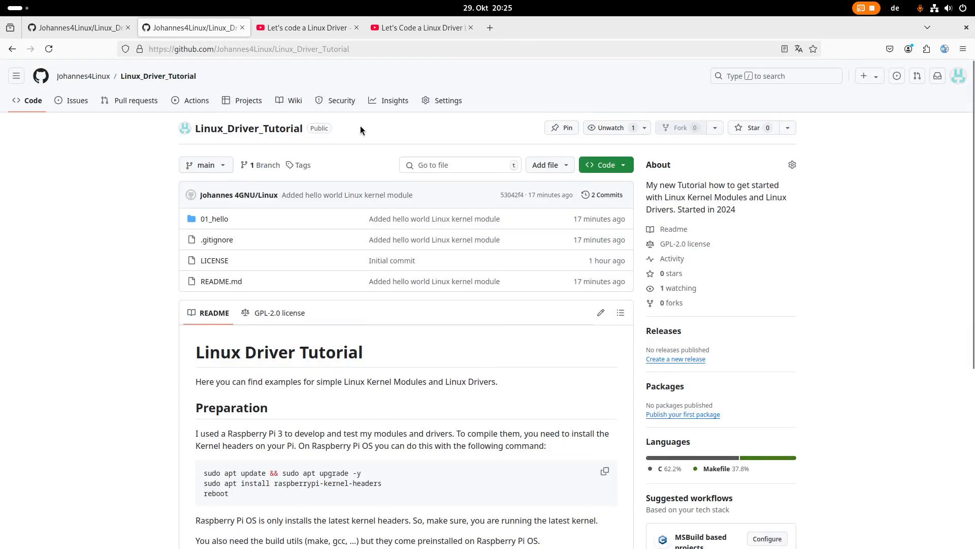
mouse_move(391, 147)
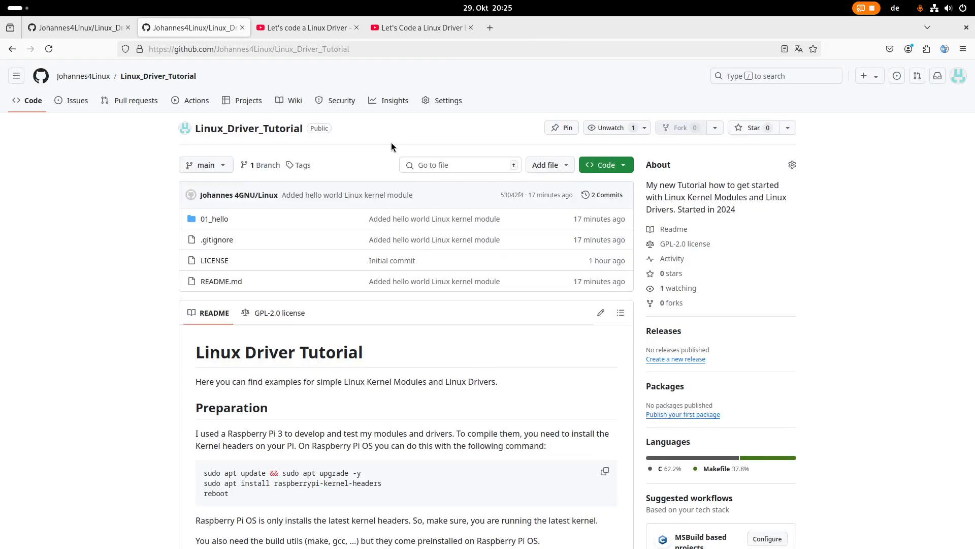